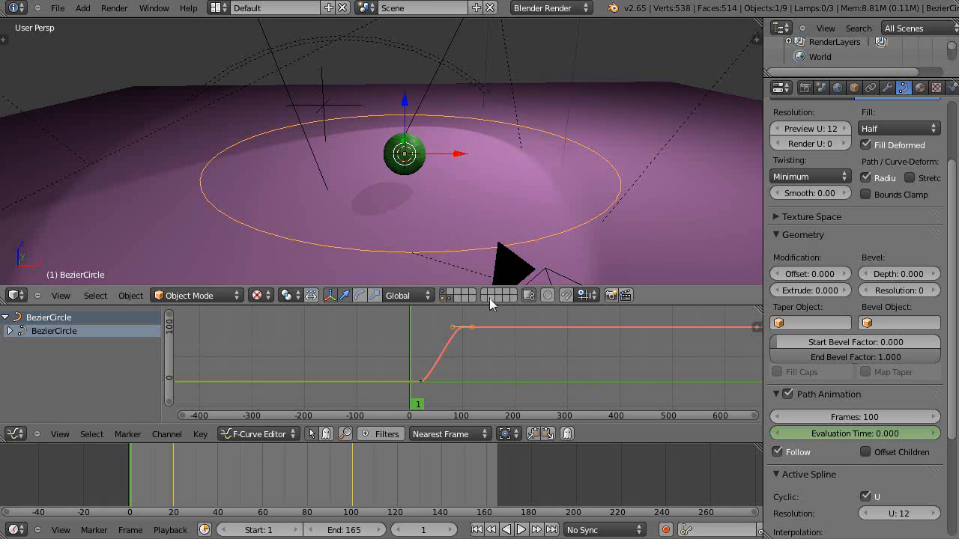
pyautogui.moveTo(587, 261)
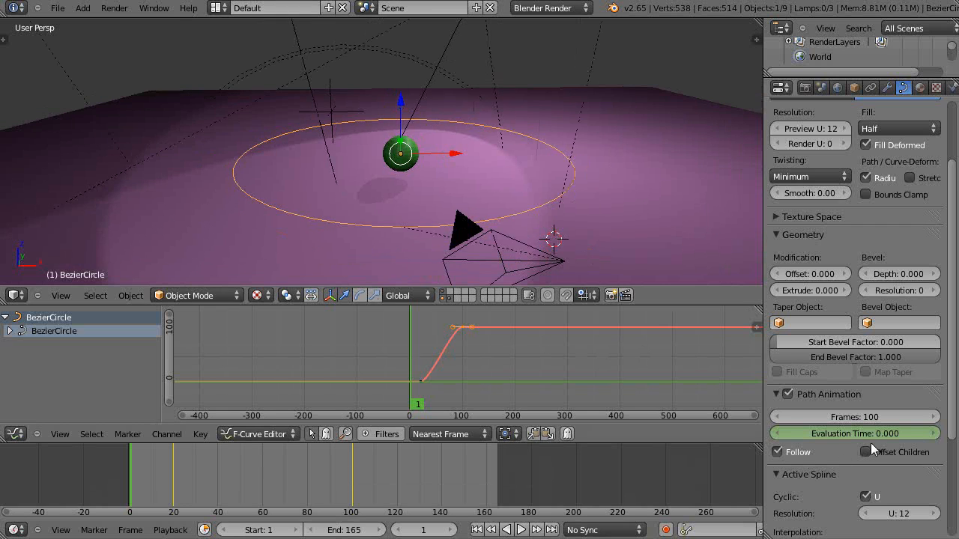
pyautogui.moveTo(154, 481)
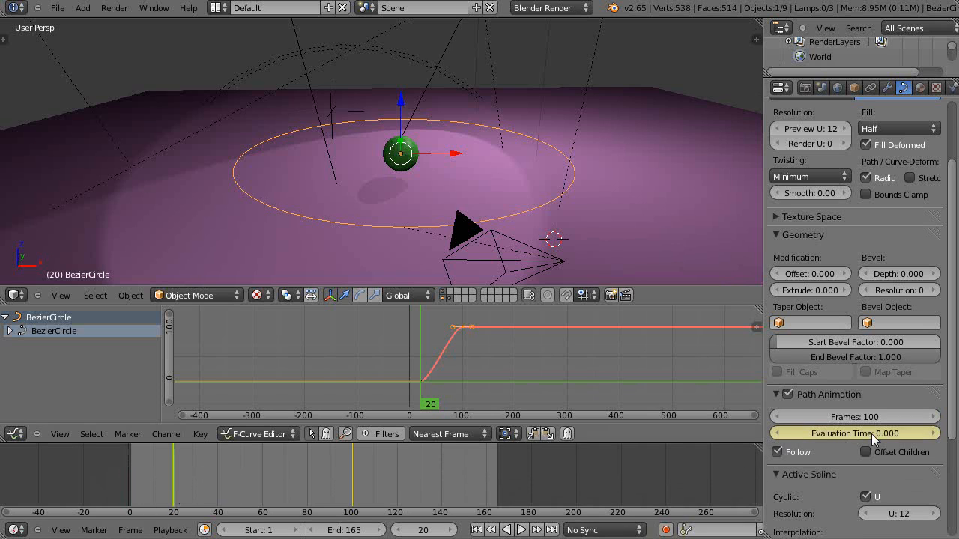
pyautogui.moveTo(873, 438)
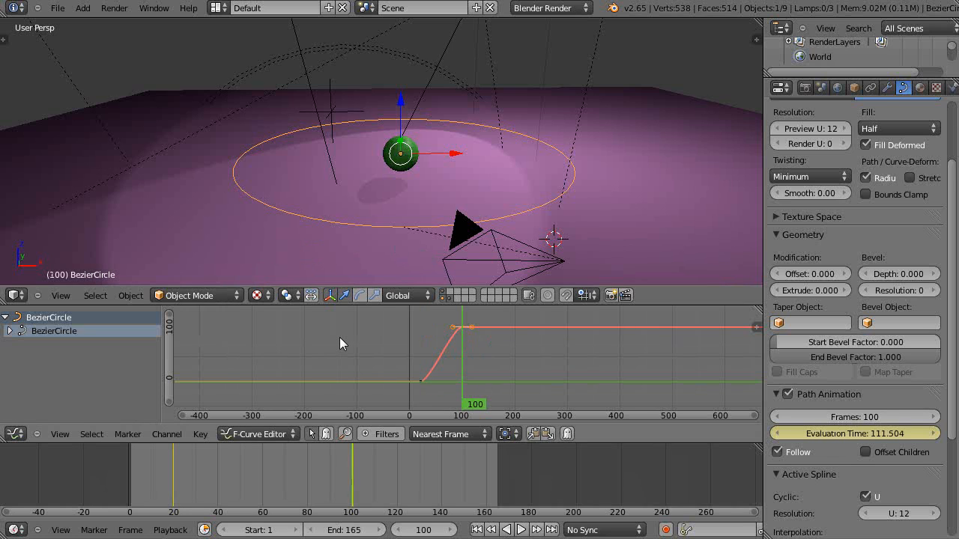
# - Return the timeline to frame 20, where the path's Evaluation Time starts at 0
pyautogui.click(174, 481)
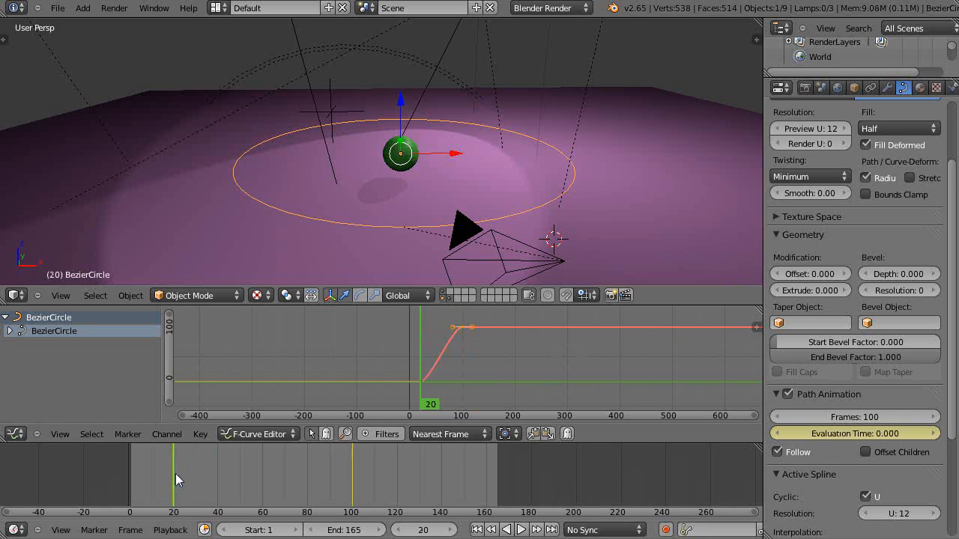
pyautogui.moveTo(176, 486)
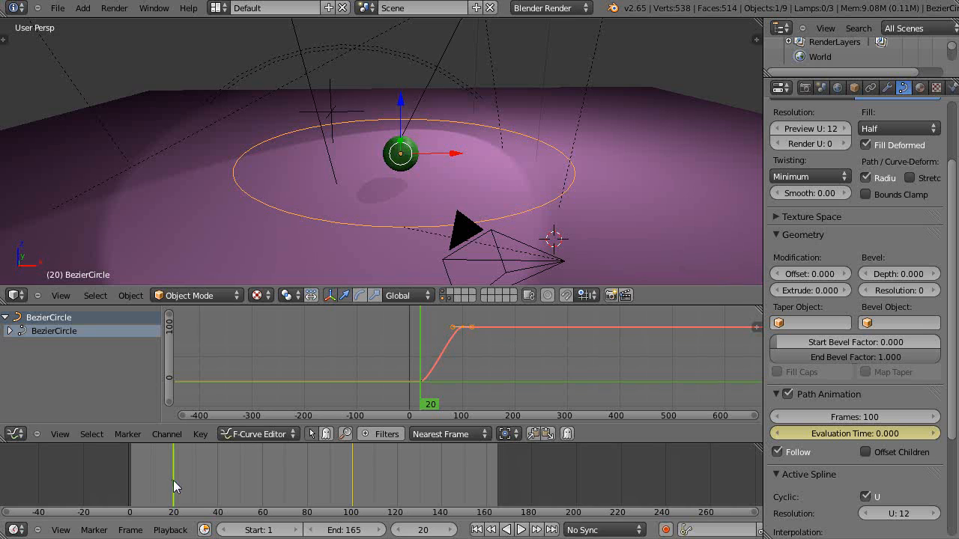
pyautogui.moveTo(281, 382)
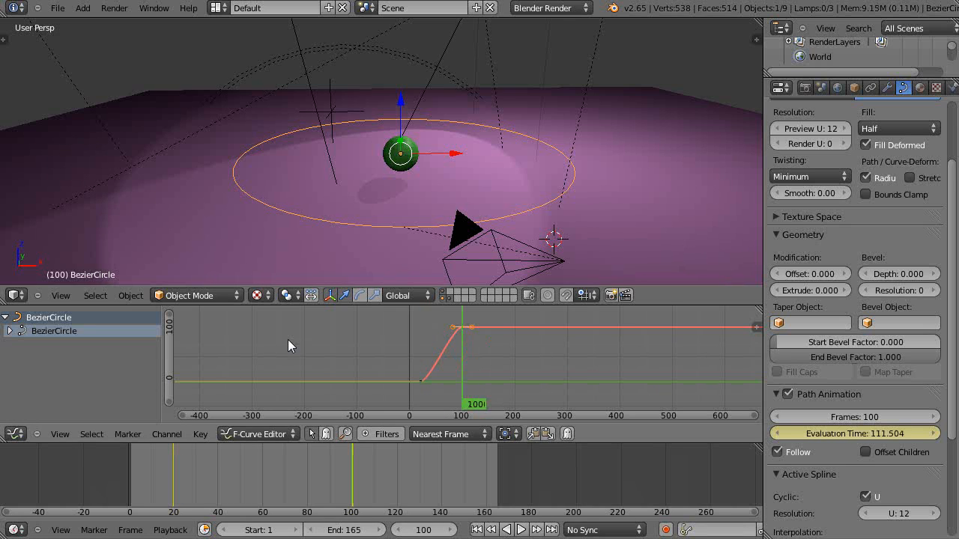
pyautogui.moveTo(466, 344)
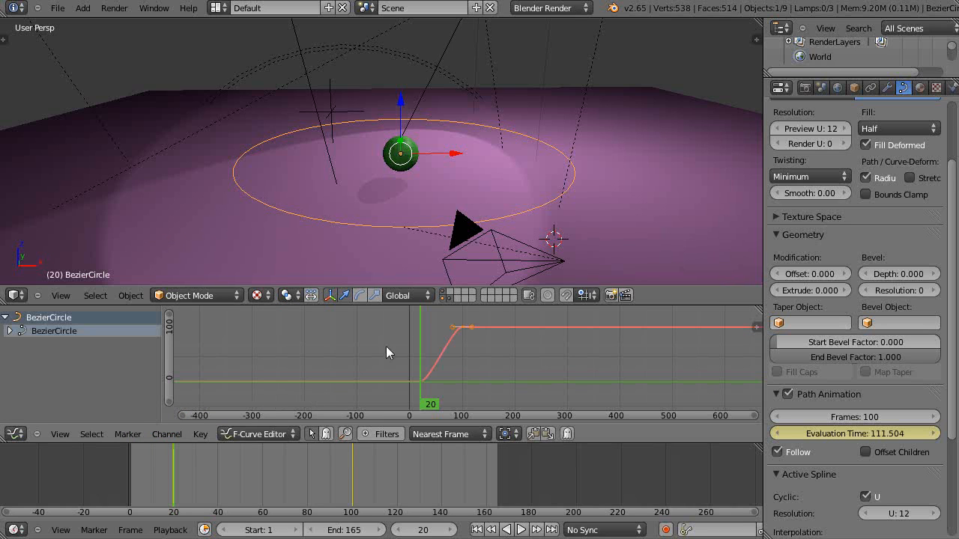
pyautogui.moveTo(574, 229)
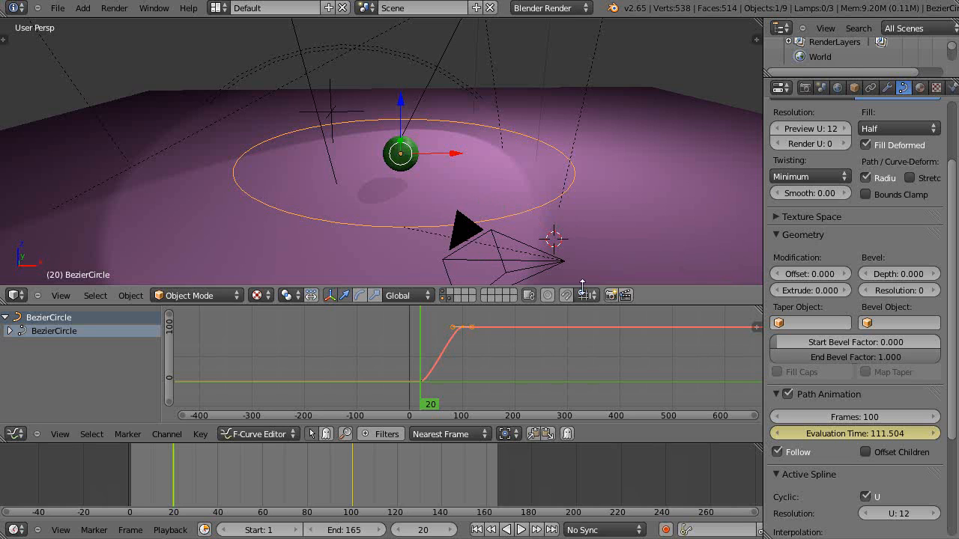
pyautogui.moveTo(519, 256)
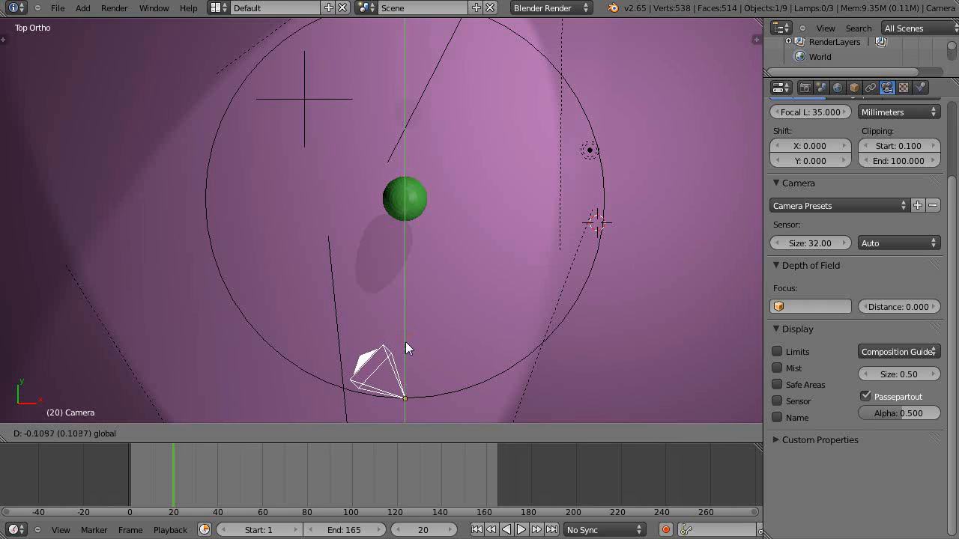
# - Move the camera onto the Bezier circle's rim in right ortho view, then orbit to check it
pyautogui.press('KP_3')
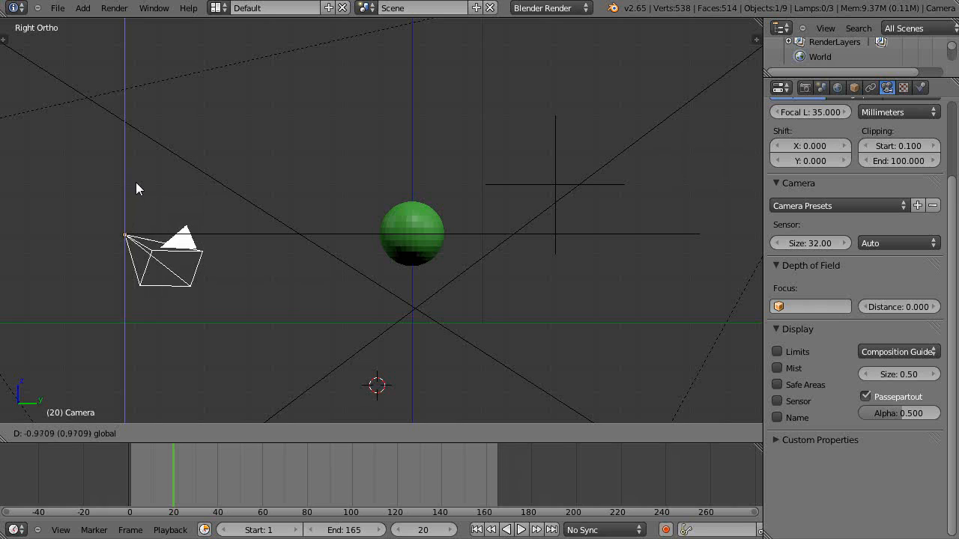
pyautogui.click(164, 262)
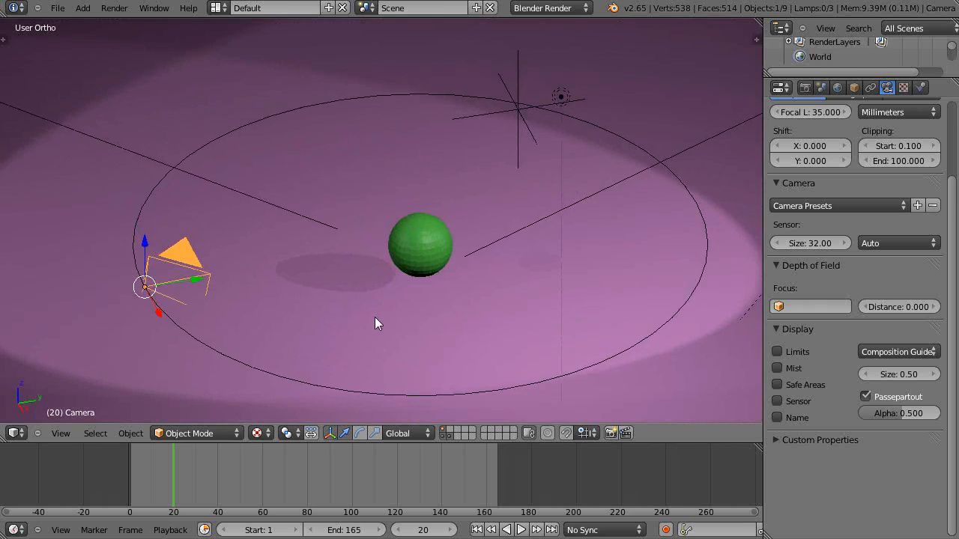
pyautogui.moveTo(375, 322); pyautogui.dragTo(479, 284)
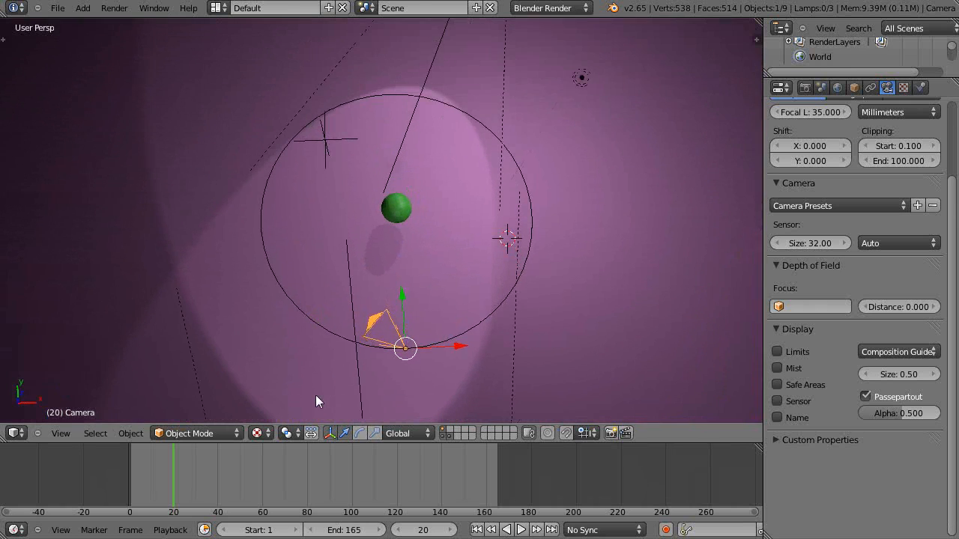
pyautogui.moveTo(358, 394)
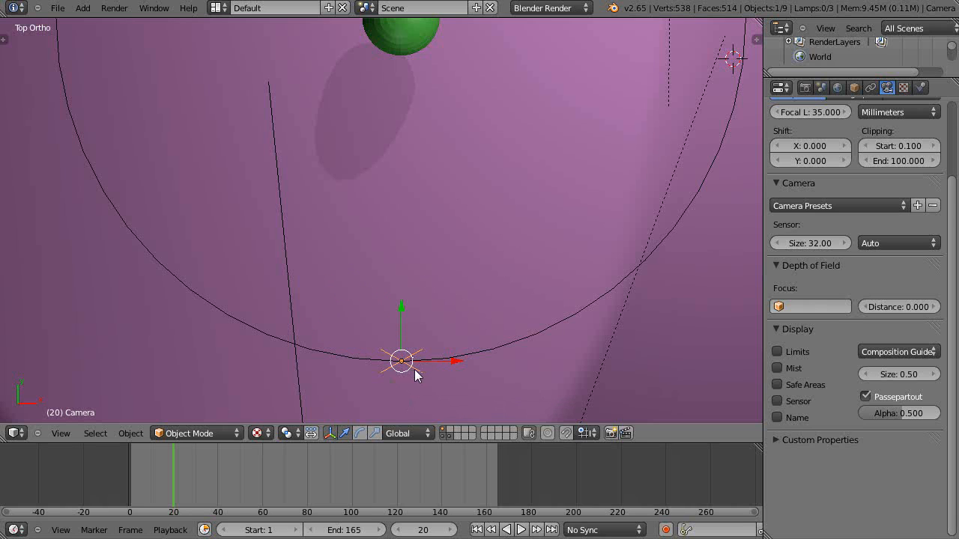
pyautogui.moveTo(413, 367)
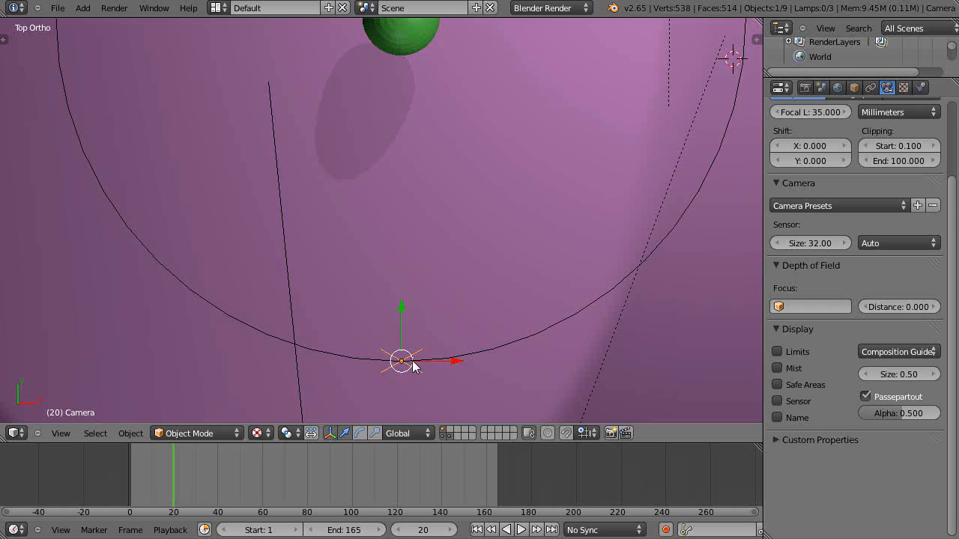
# - Switch Transform Orientation to Local and rotate the camera 90° about its Y axis
pyautogui.click(406, 434)
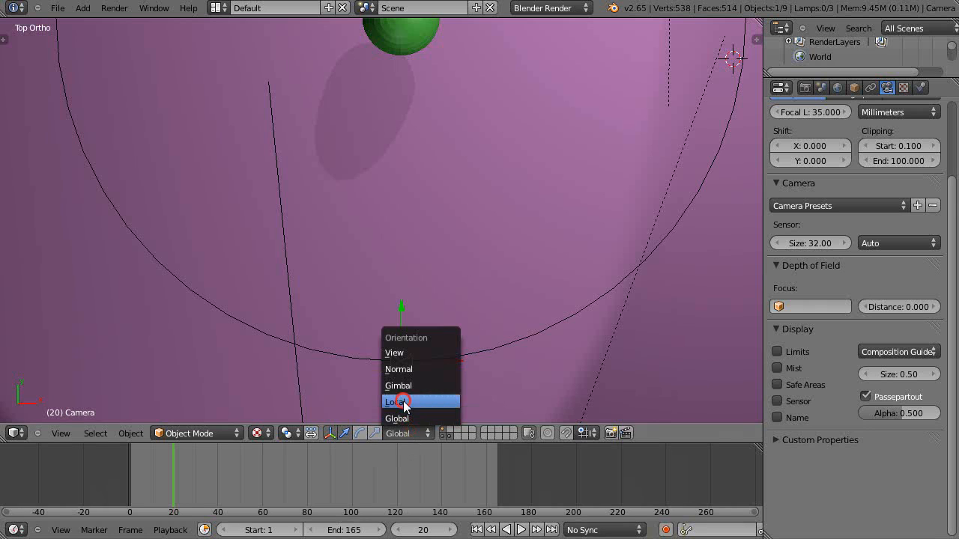
pyautogui.click(396, 401)
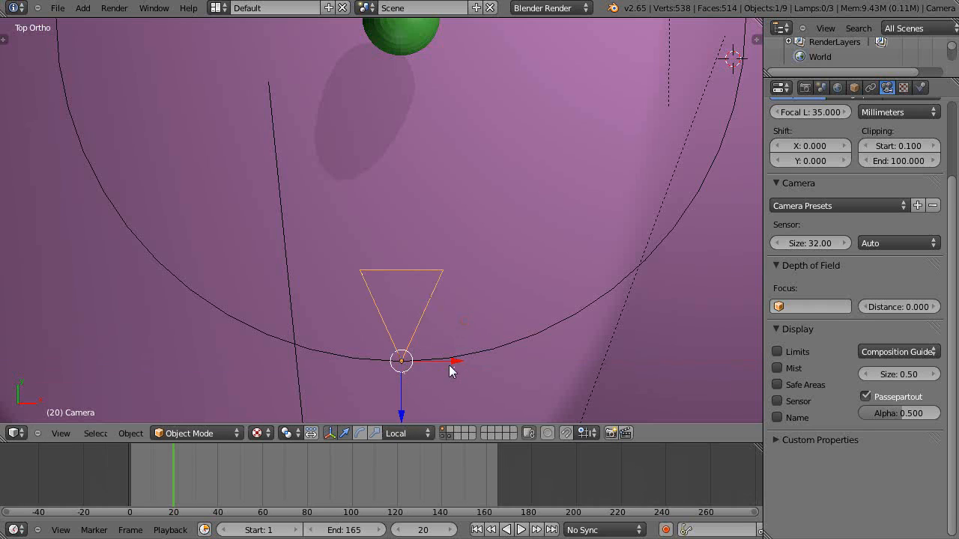
pyautogui.moveTo(410, 364)
pyautogui.write('90')
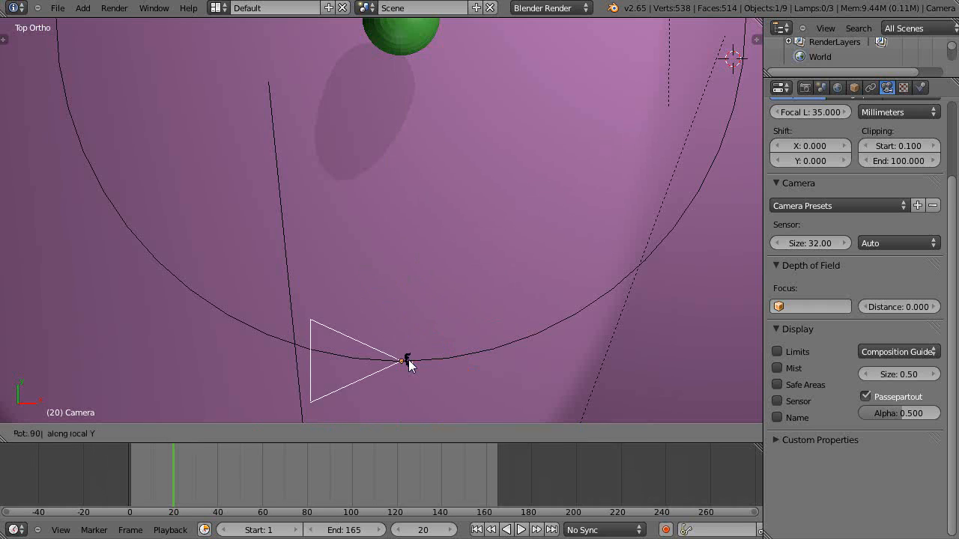
pyautogui.click(400, 361)
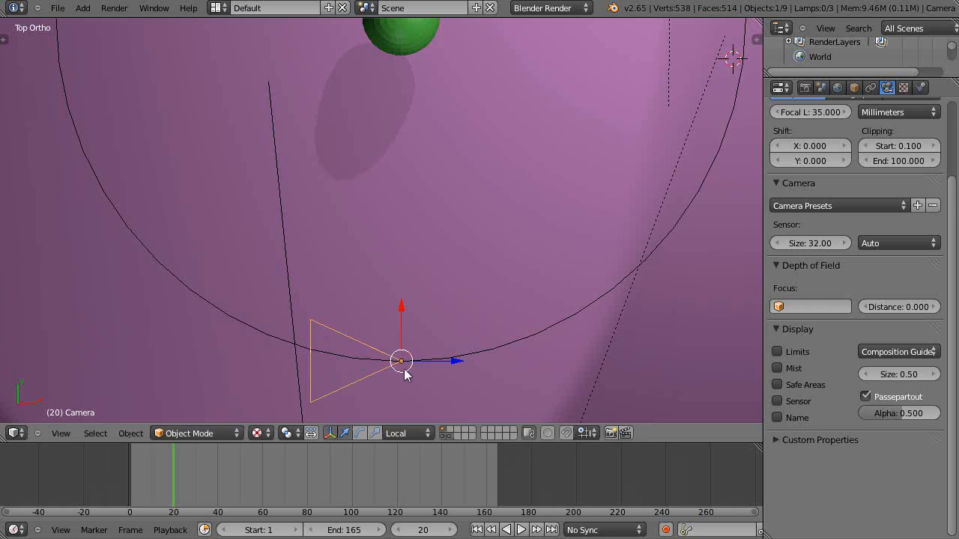
pyautogui.moveTo(403, 364)
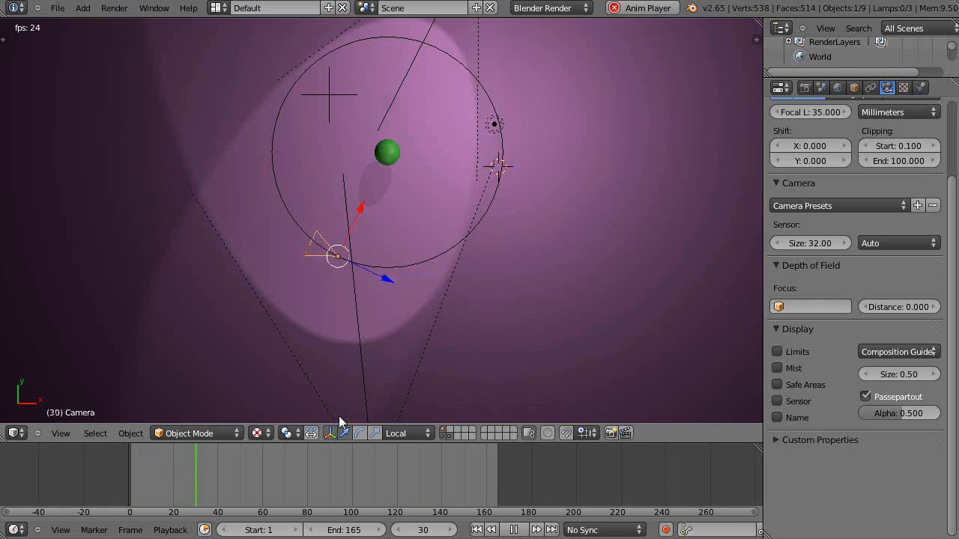
# - Play the Follow Path animation and return to frame 20
pyautogui.click(536, 530)
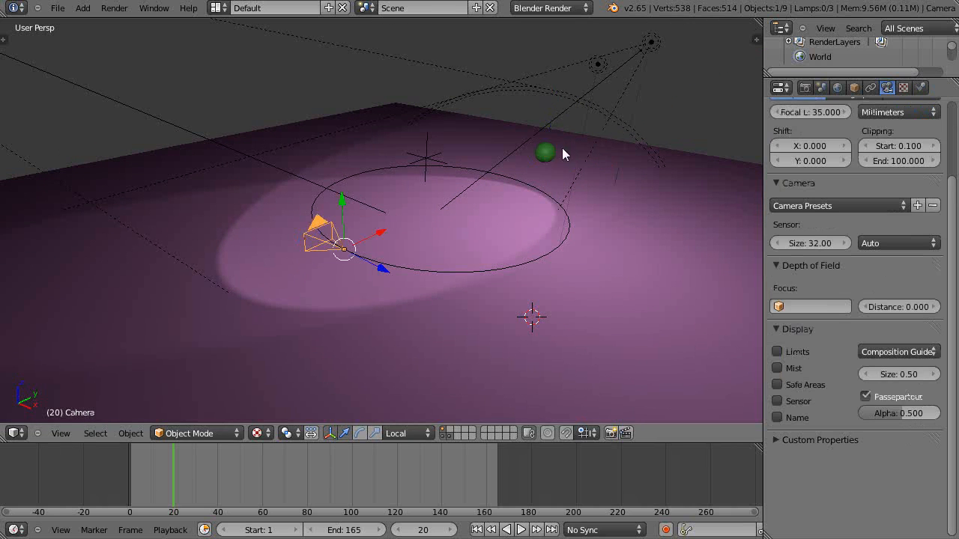
# - Add the green sphere to the selection and give the camera a Track To constraint
pyautogui.click(544, 153)
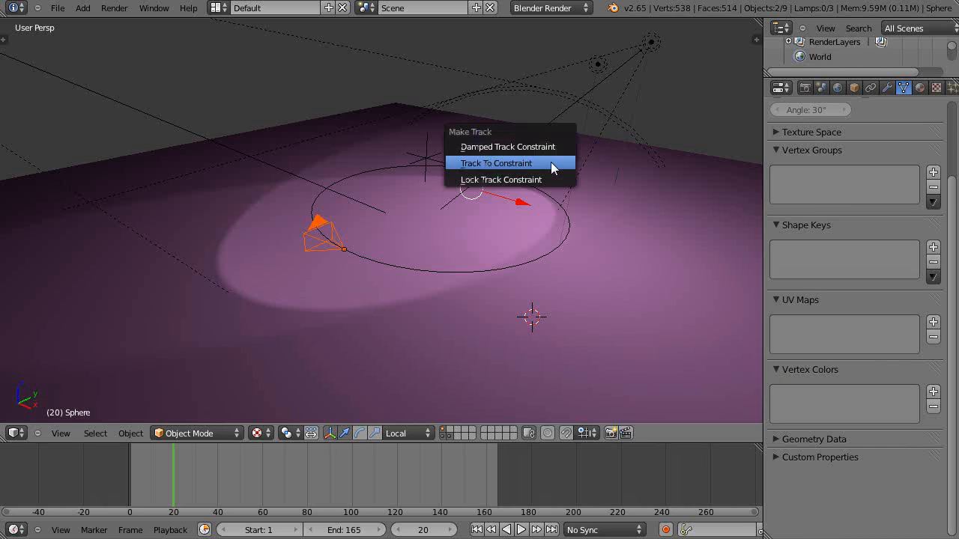
pyautogui.click(495, 163)
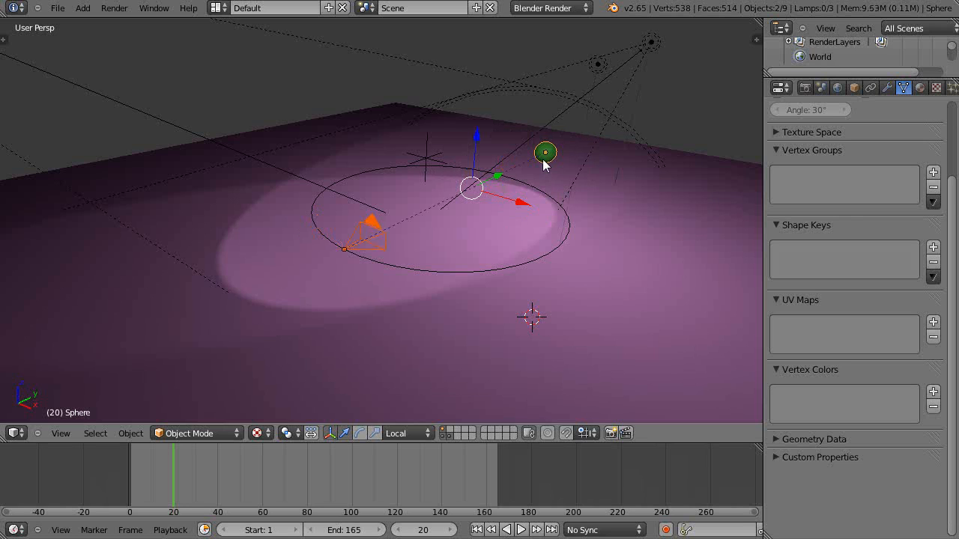
pyautogui.moveTo(536, 157)
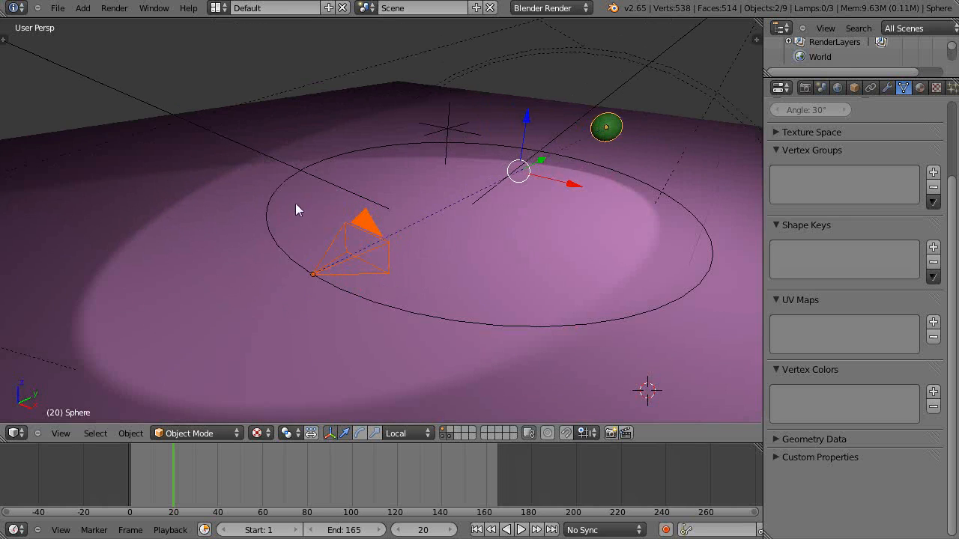
pyautogui.moveTo(448, 391)
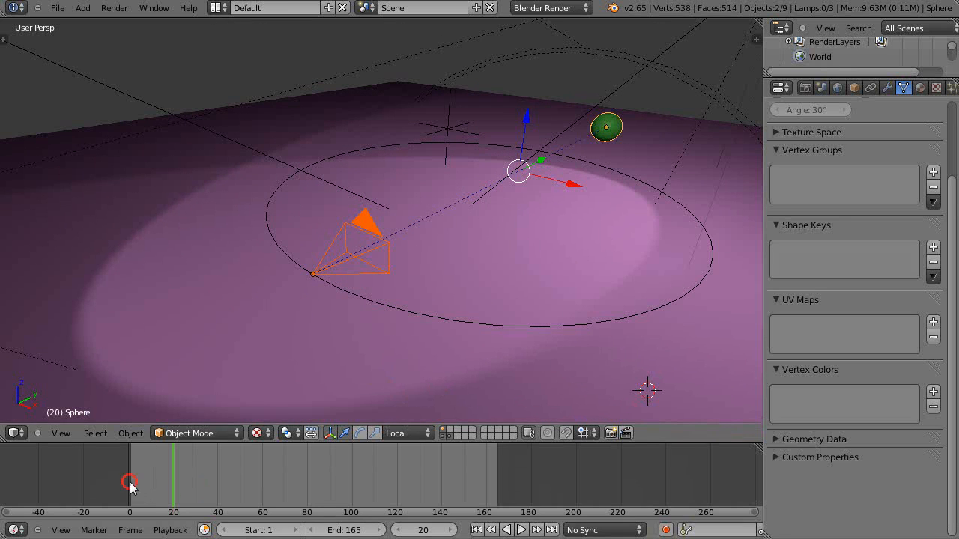
# - Jump playback to frame 1 and play the animation in the camera-view pane
pyautogui.click(521, 530)
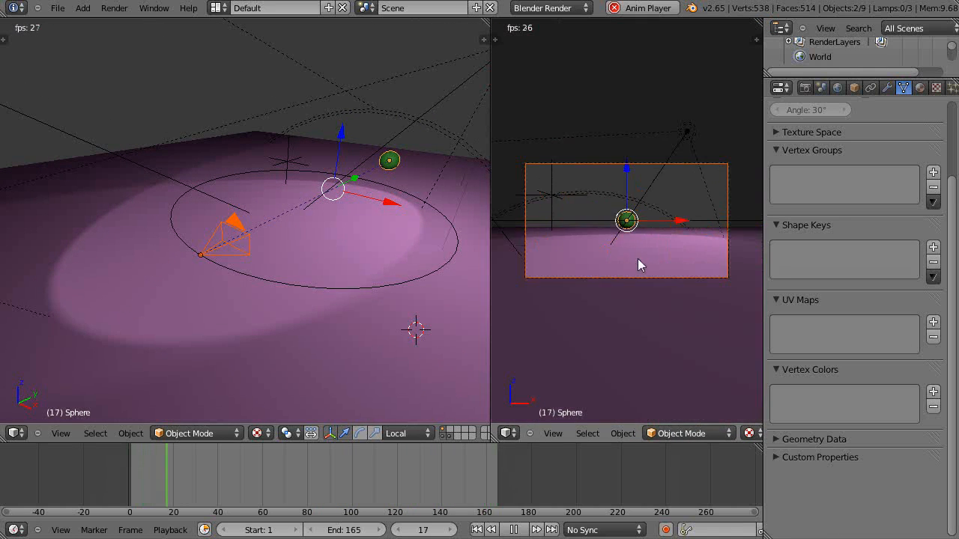
pyautogui.click(497, 528)
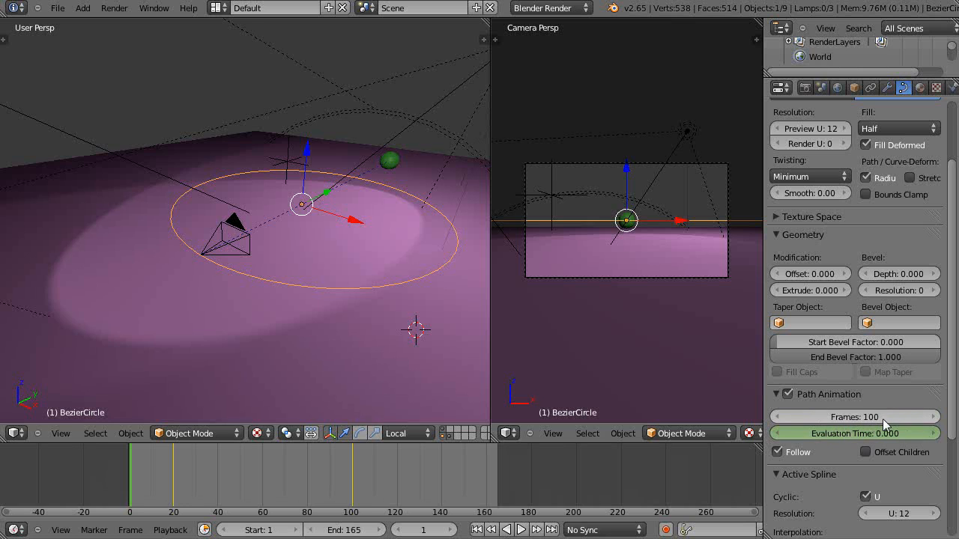
pyautogui.moveTo(858, 433)
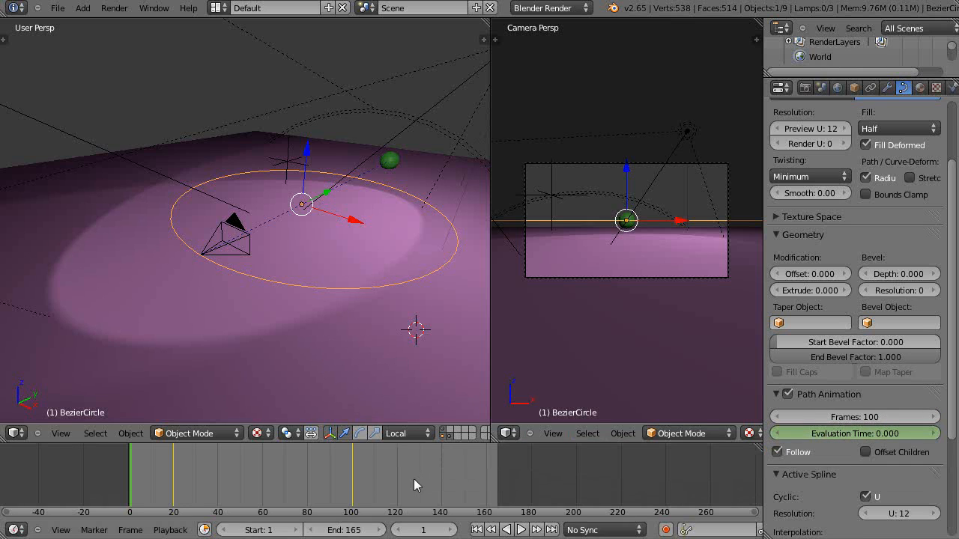
pyautogui.moveTo(113, 235)
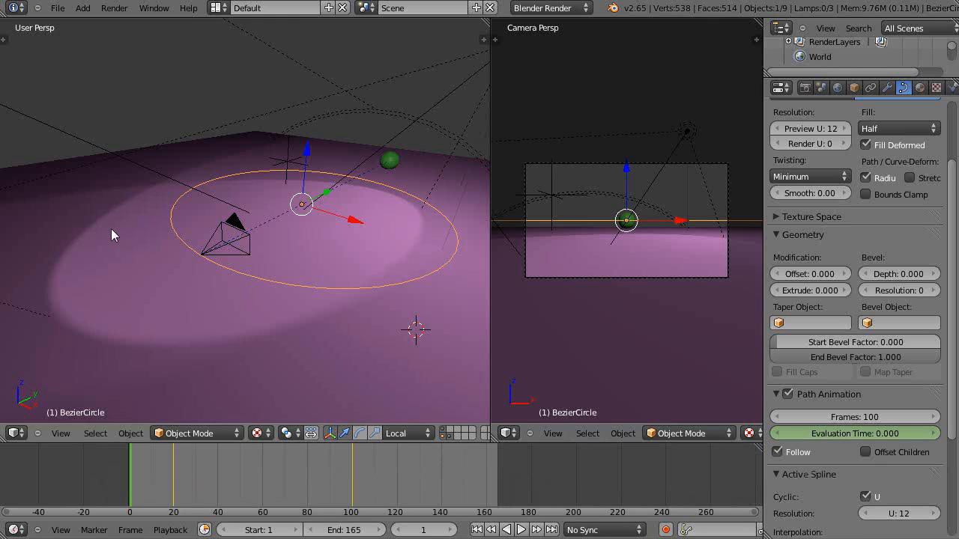
pyautogui.moveTo(403, 200)
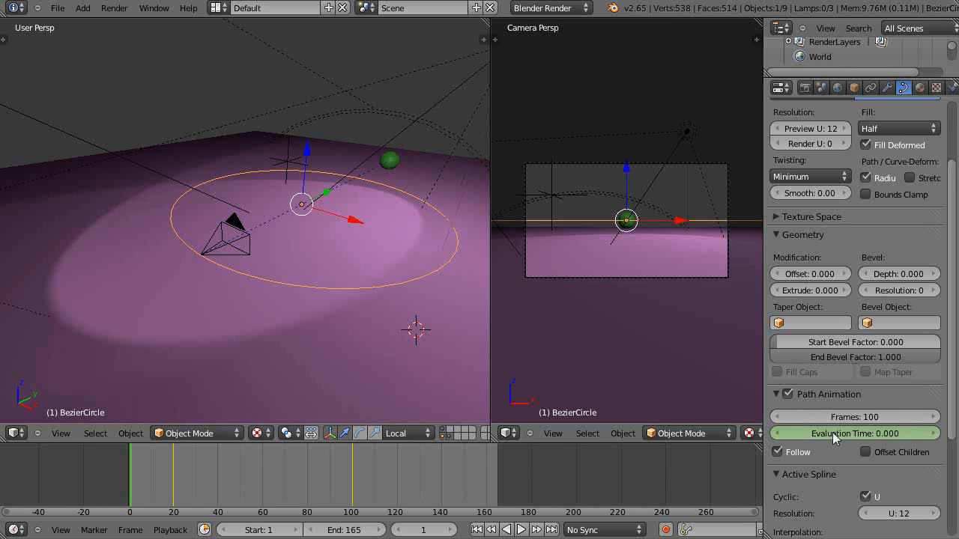
pyautogui.moveTo(263, 264)
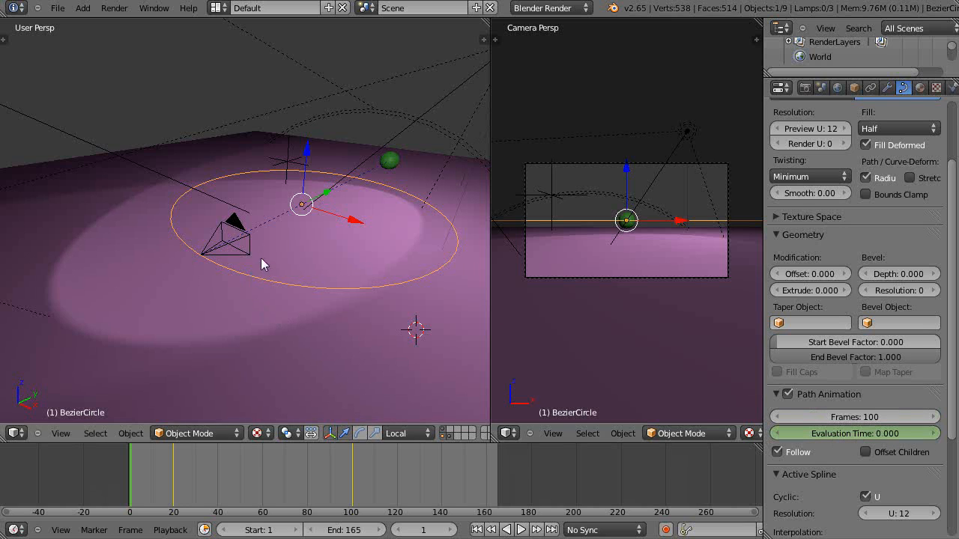